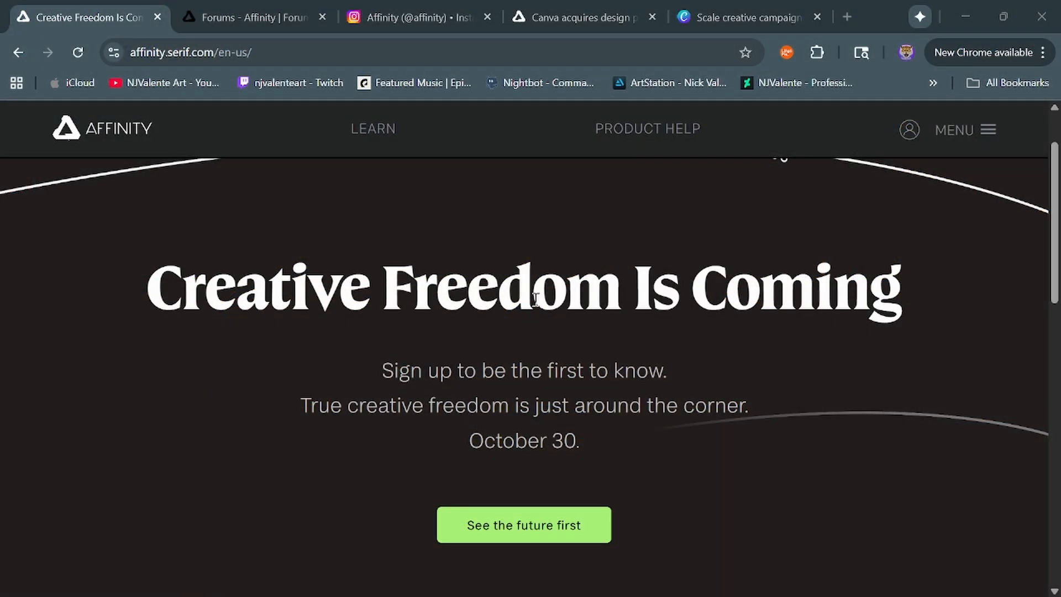
mouse_move(428, 438)
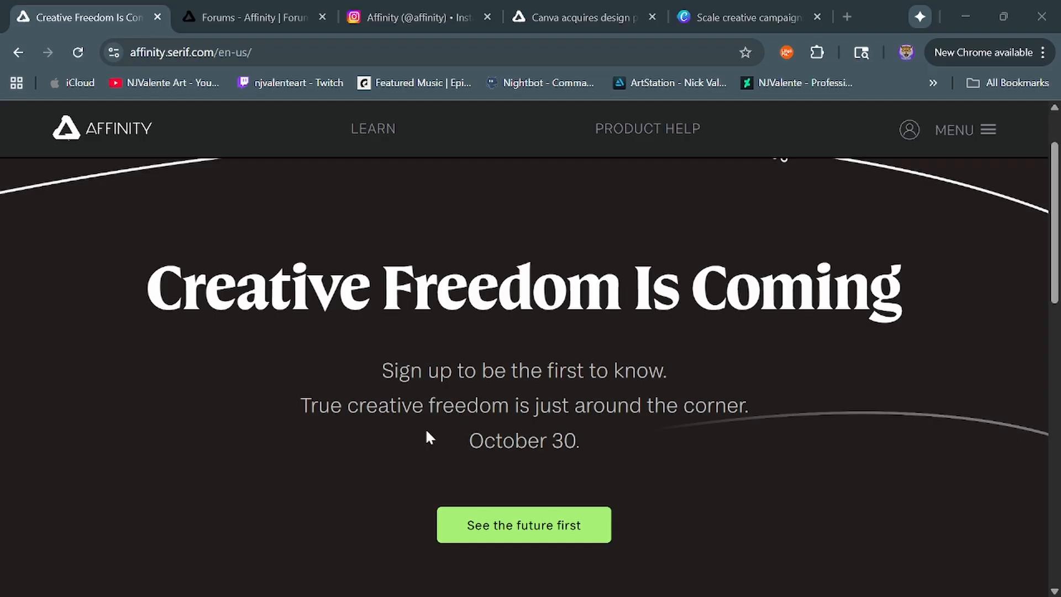
mouse_move(236, 173)
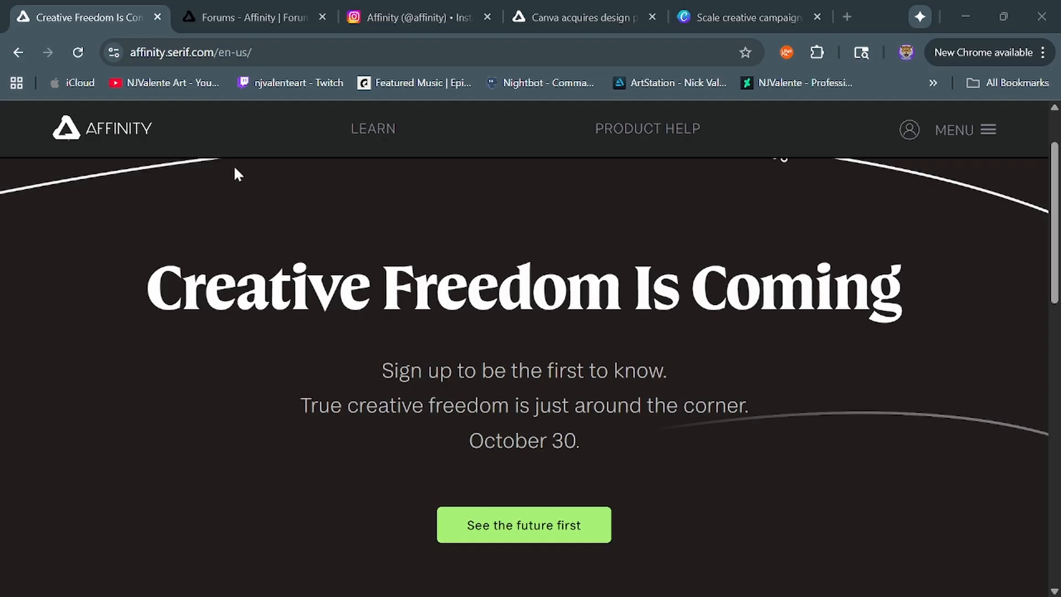
mouse_move(672, 277)
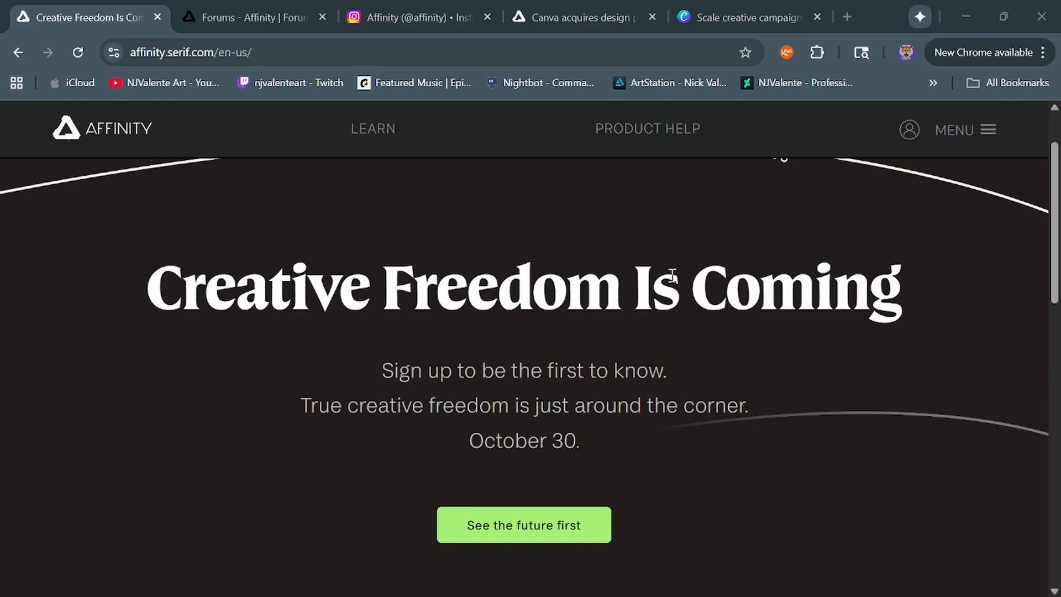
Browse the read-only Affinity Forums index through its support, learn-and-share, bug-reporting and beta sections.
scroll("down", 3)
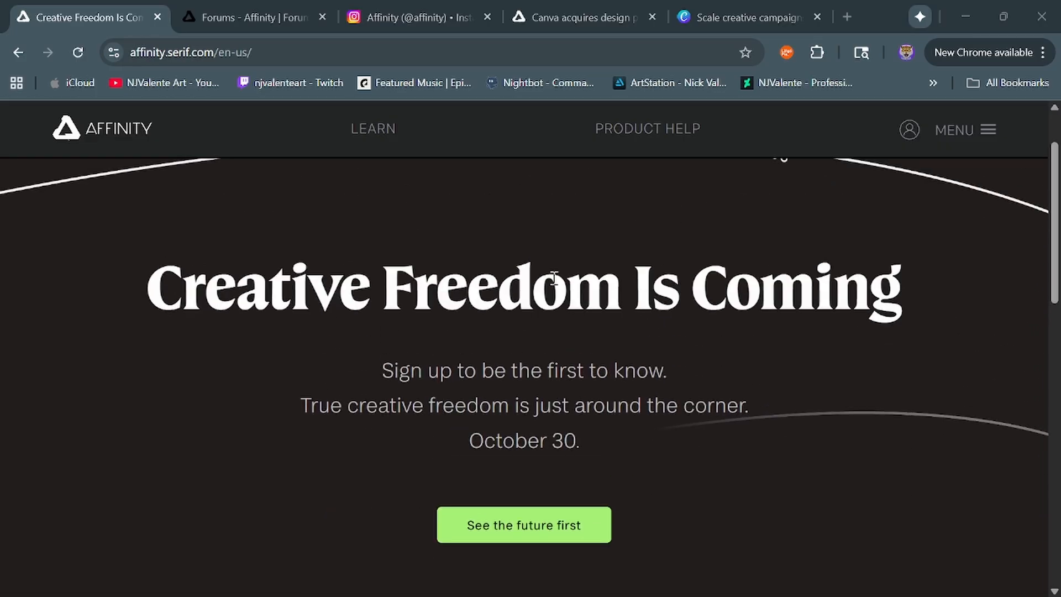
mouse_move(214, 230)
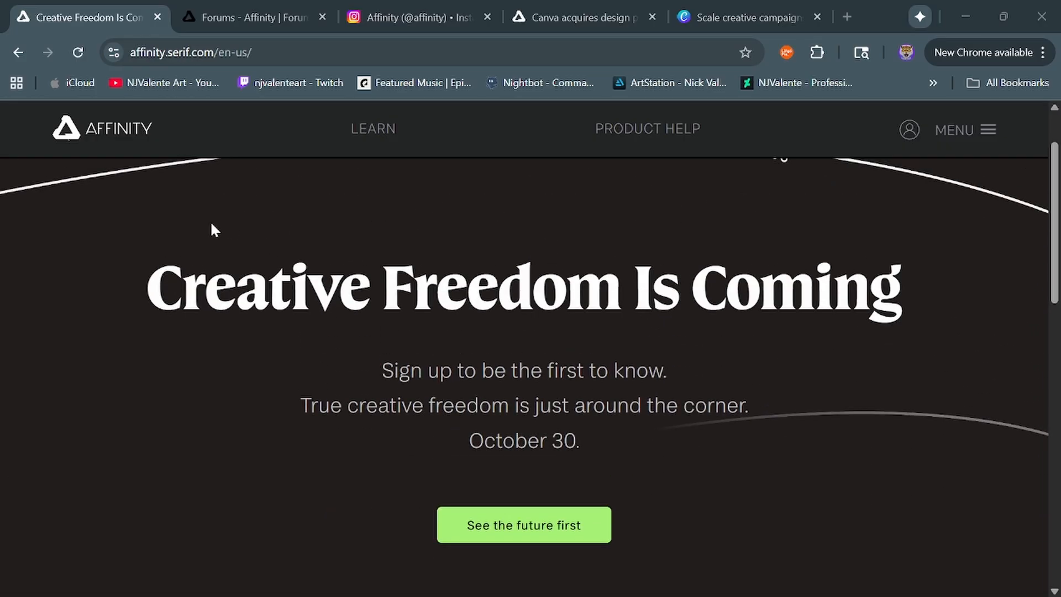
mouse_move(207, 319)
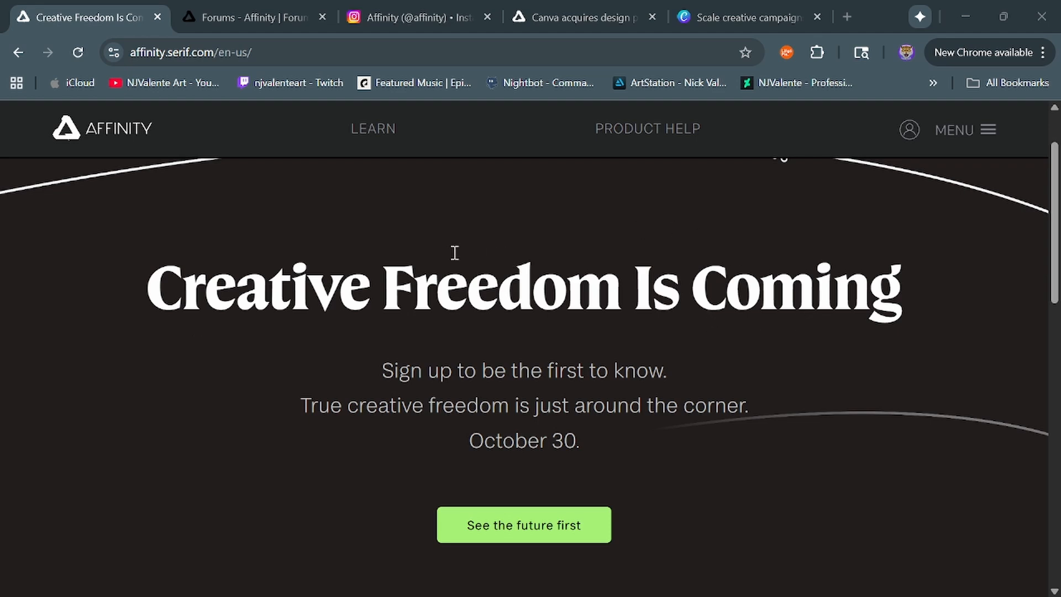
mouse_move(295, 227)
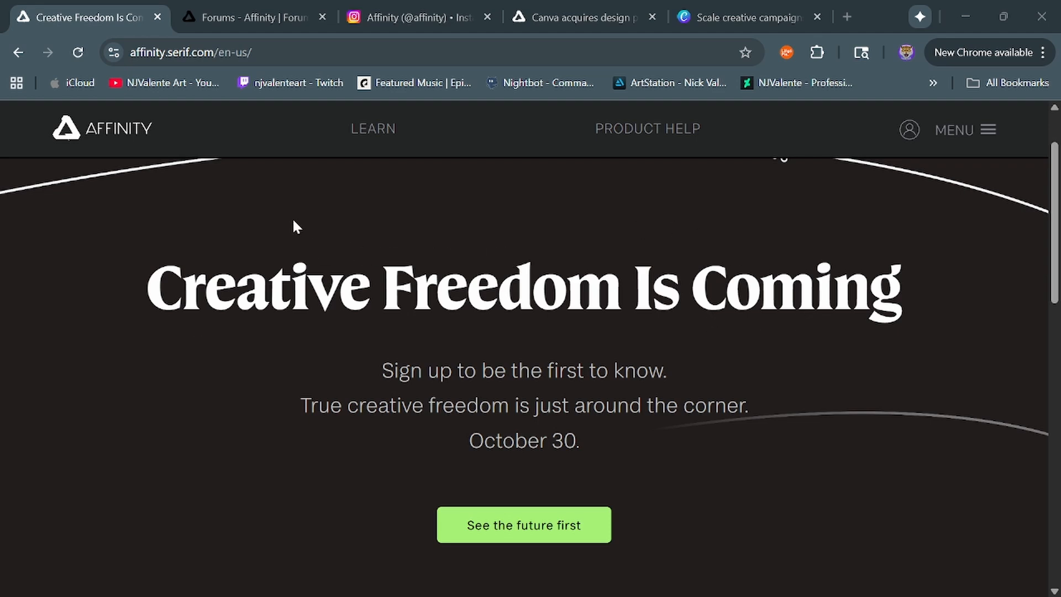
mouse_move(520, 246)
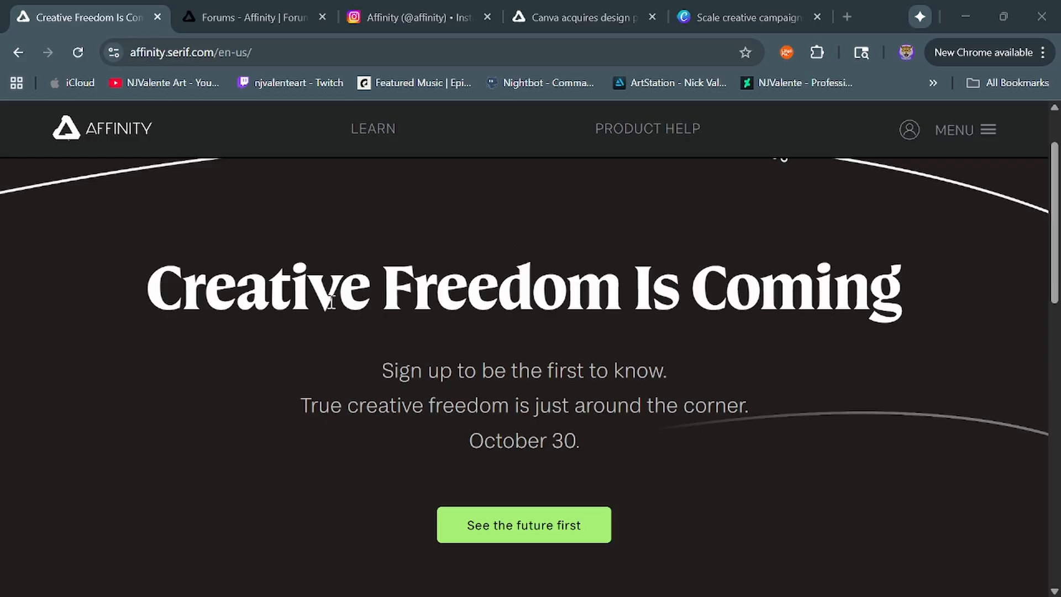
left_click(251, 16)
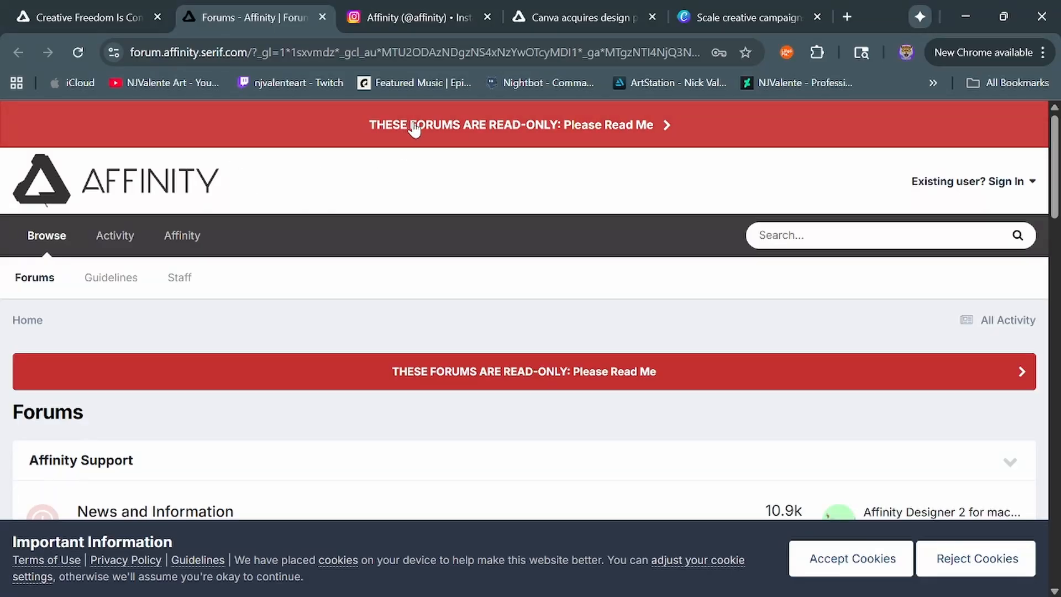
scroll("down", 3)
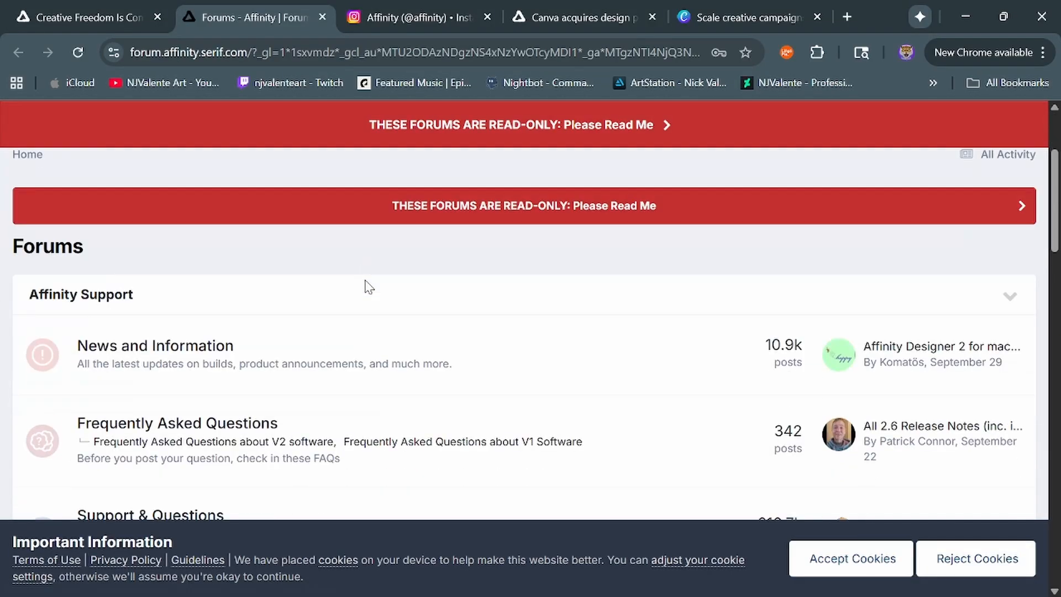
scroll("down", 3)
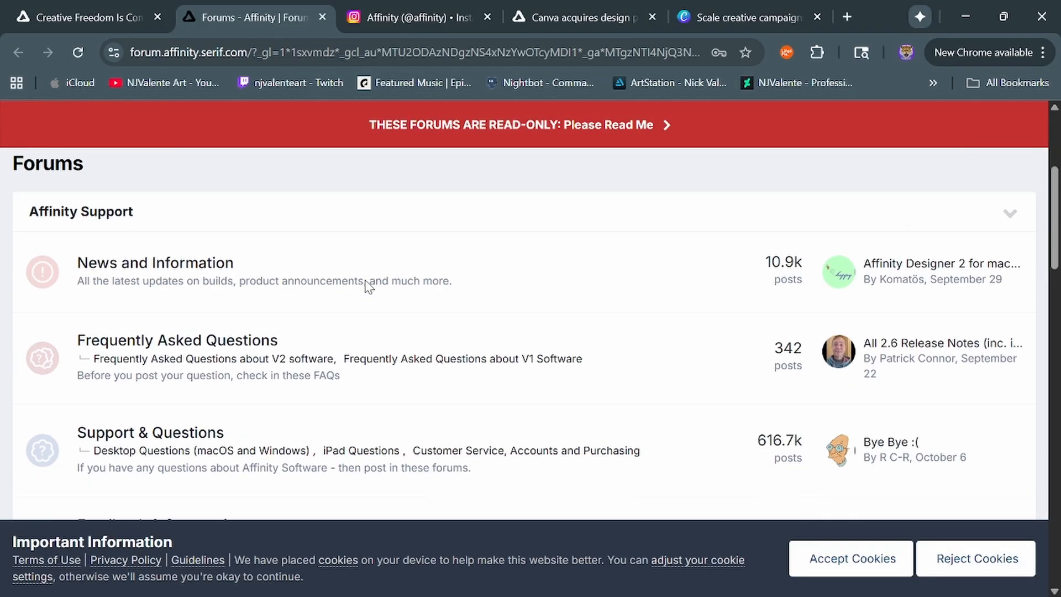
scroll("down", 3)
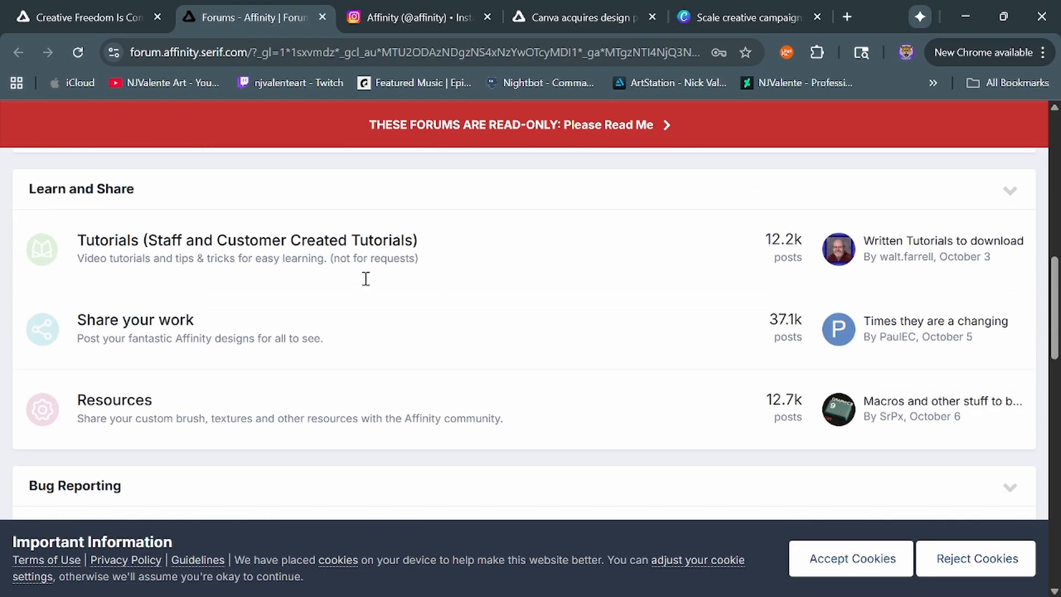
scroll("down", 3)
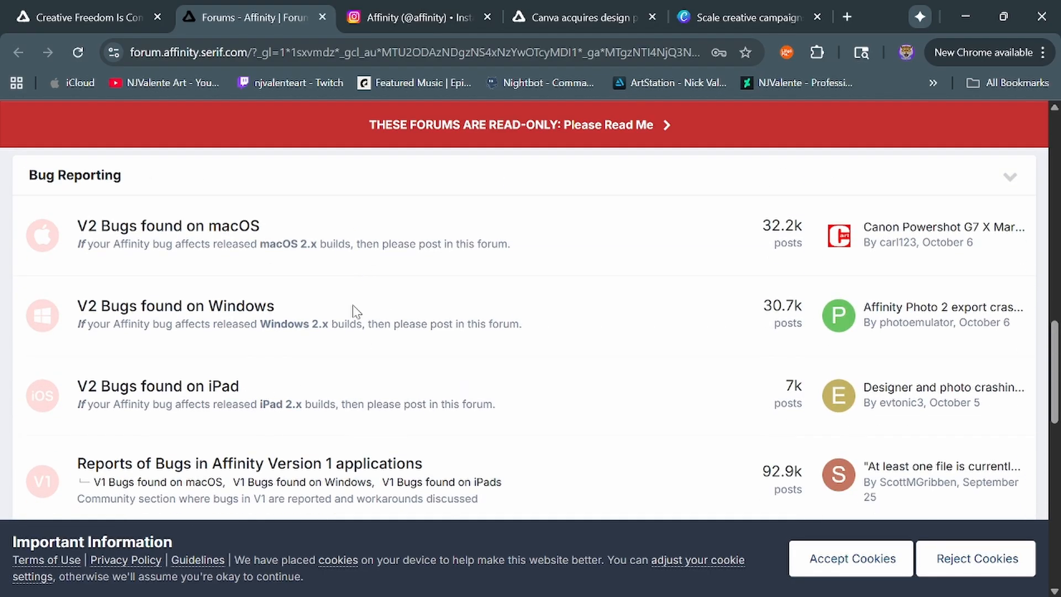
scroll("down", 3)
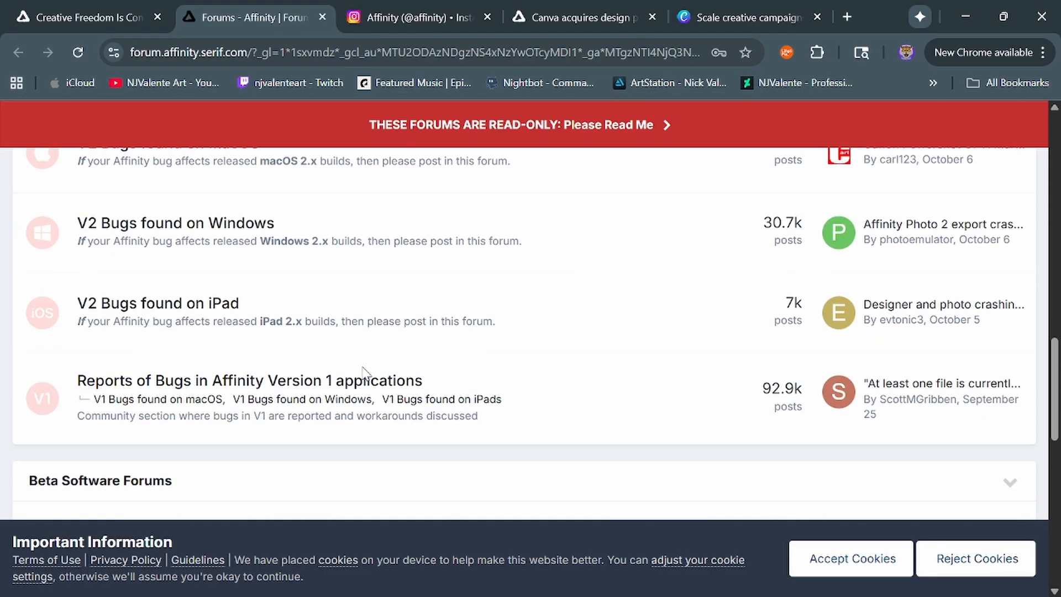
scroll("up", 3)
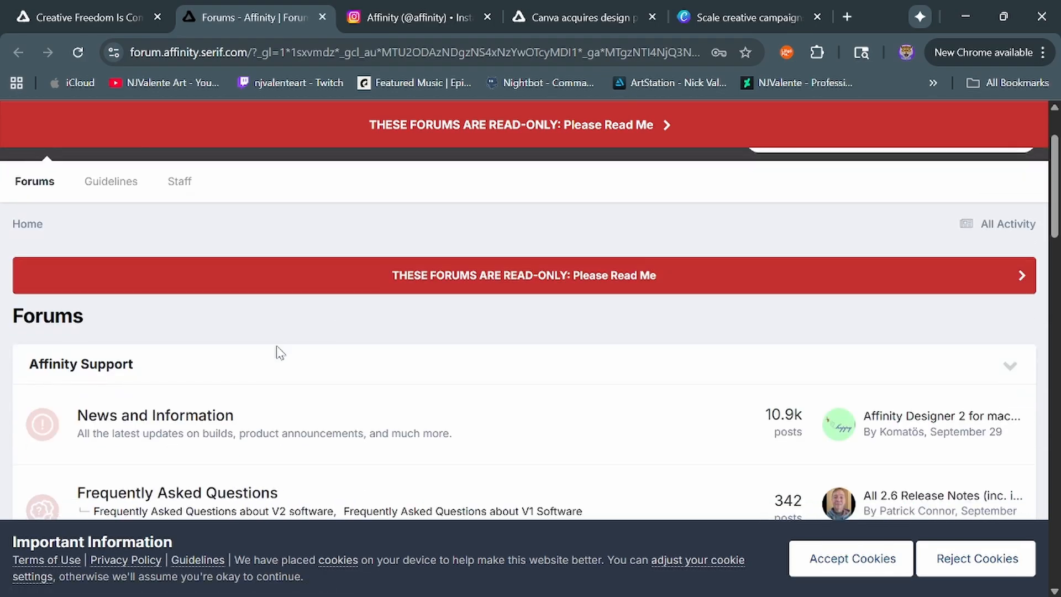
scroll("down", 3)
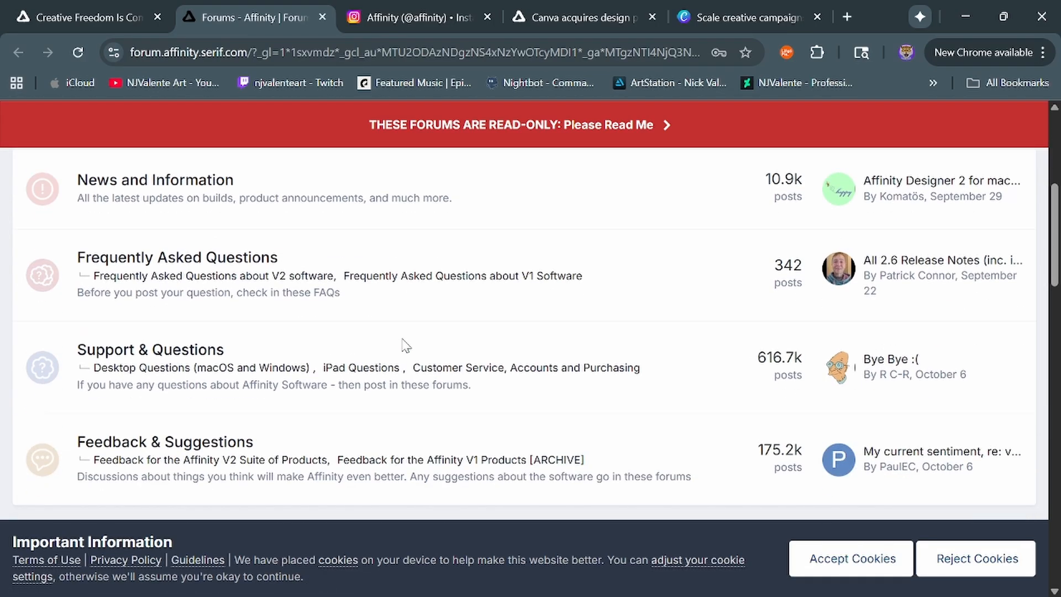
scroll("down", 3)
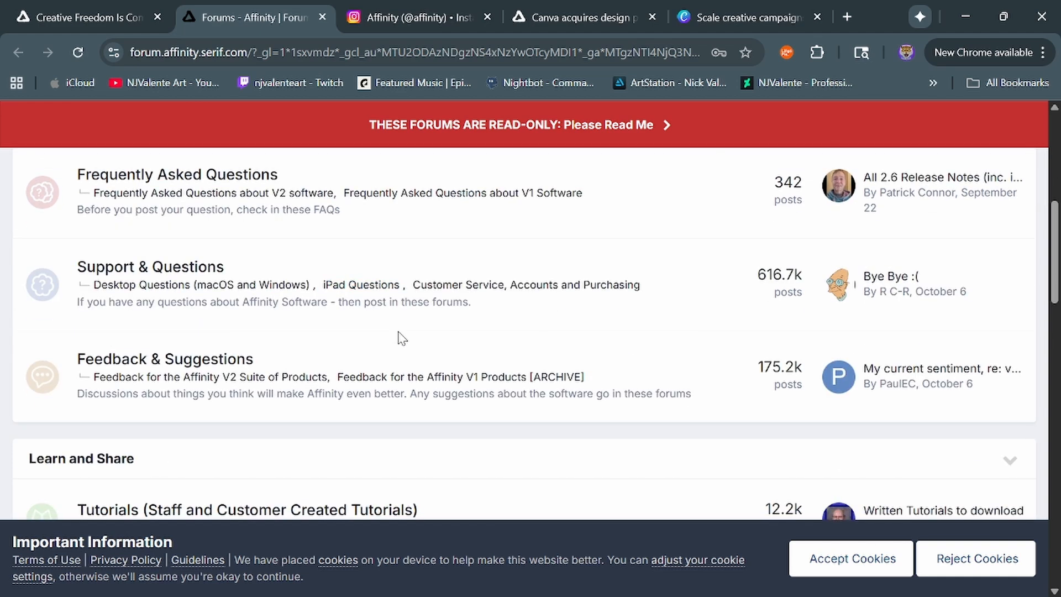
View Affinity's Instagram profile with 165K followers and its pinned October 30 teaser posts.
left_click(412, 16)
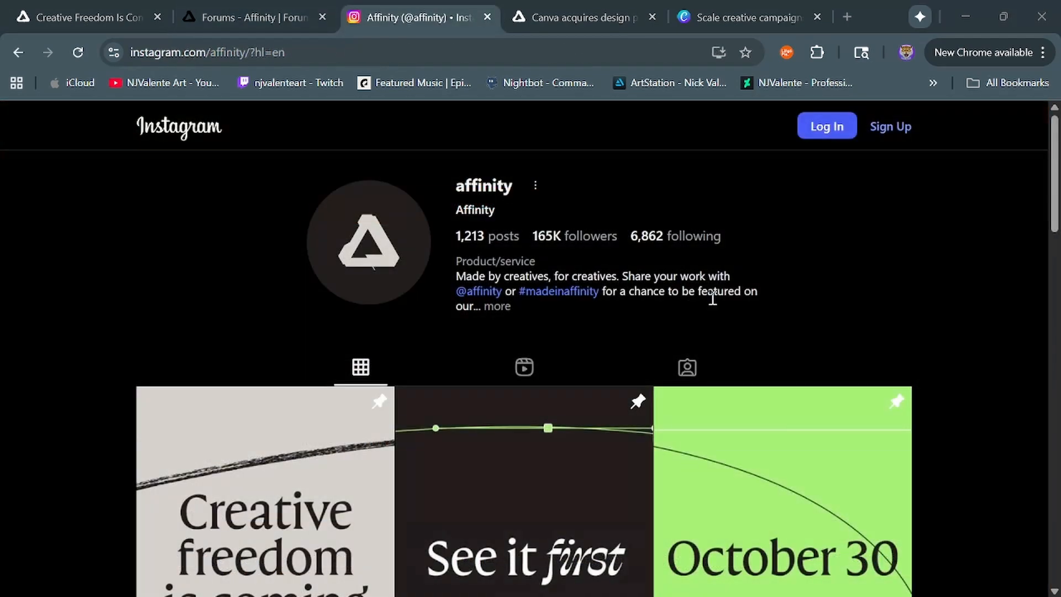
scroll("down", 3)
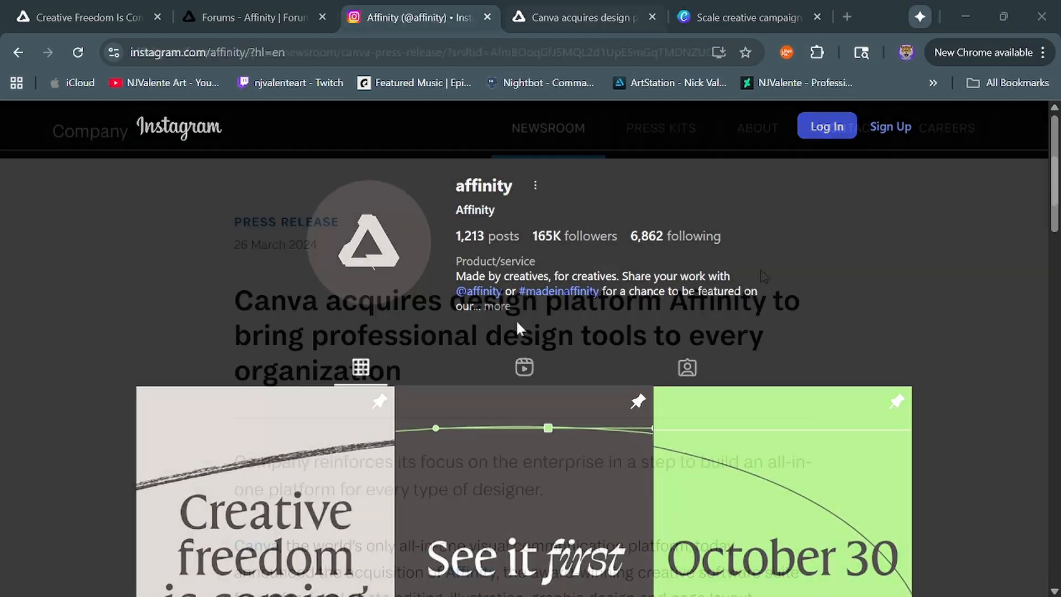
Read down through the newsroom press release announcing Canva's acquisition of Affinity.
left_click(582, 17)
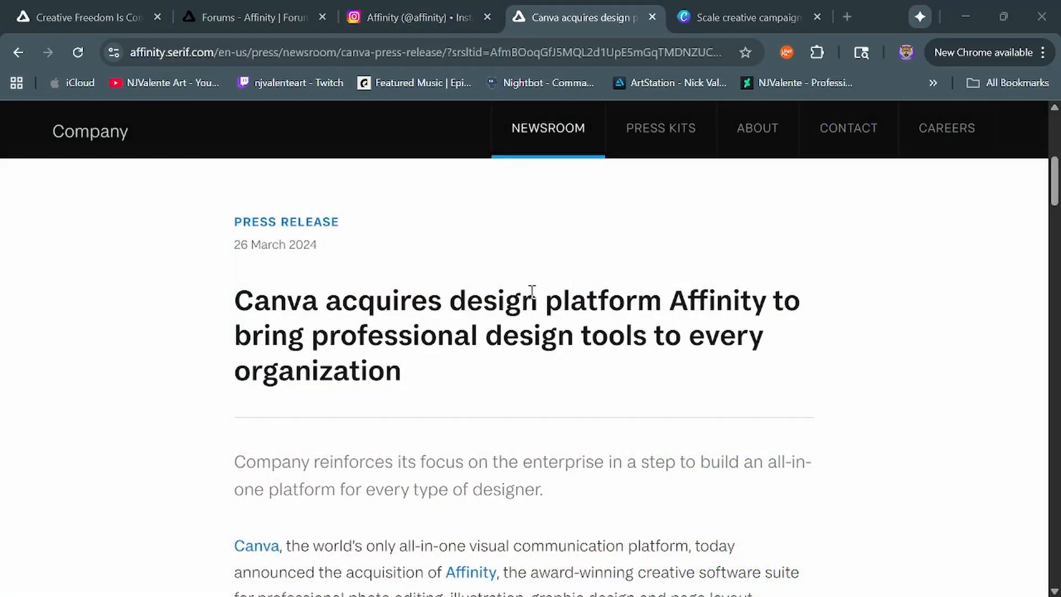
scroll("down", 3)
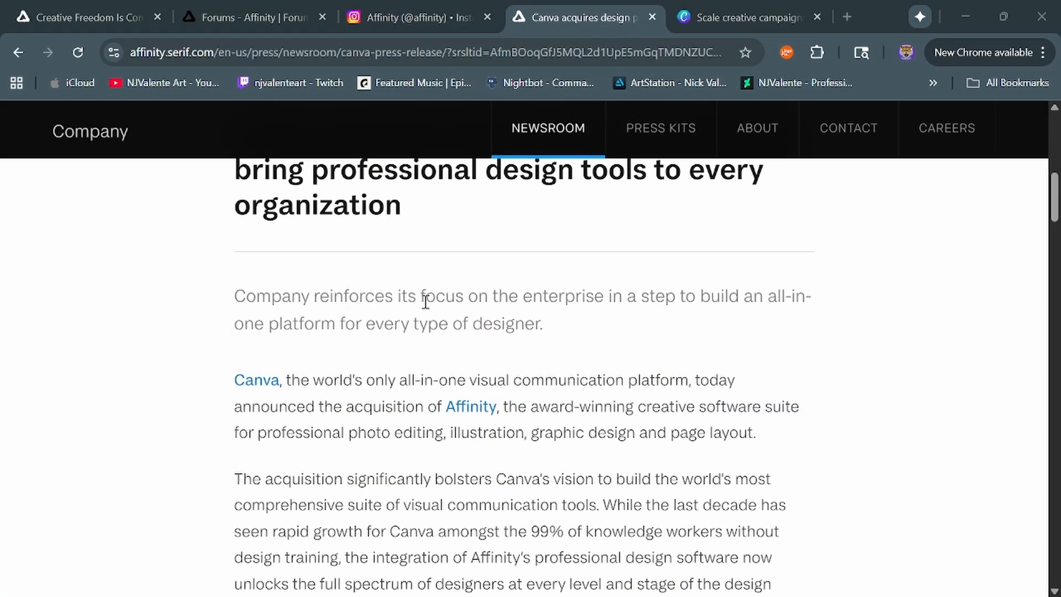
scroll("down", 3)
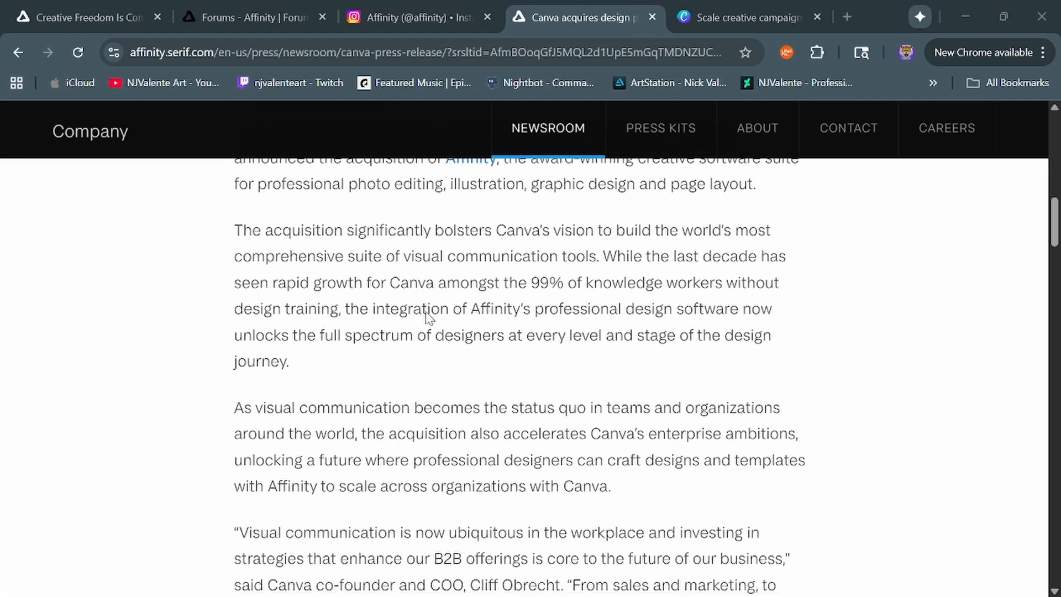
scroll("down", 3)
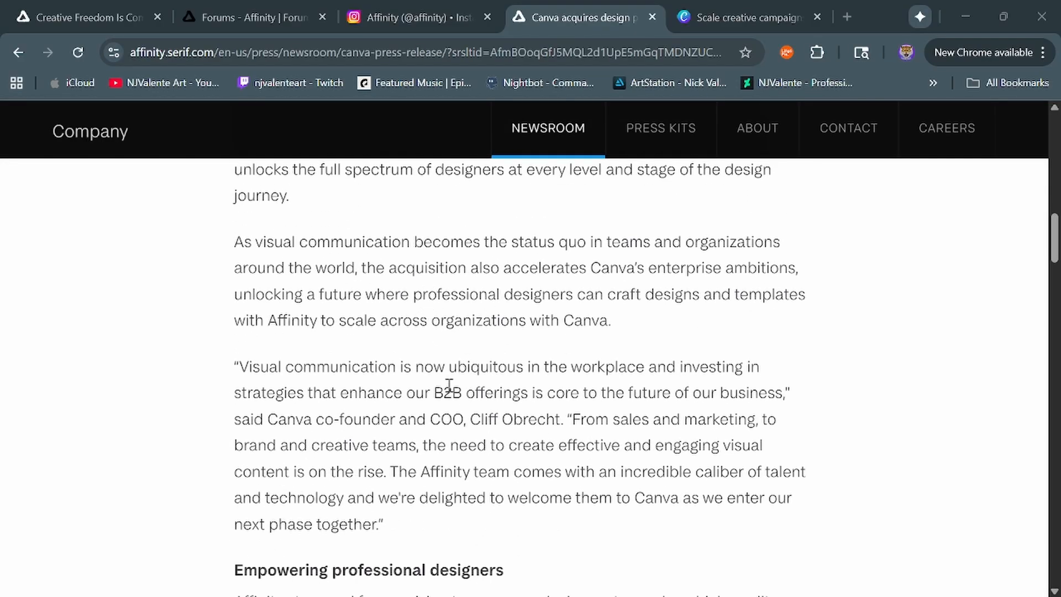
scroll("down", 3)
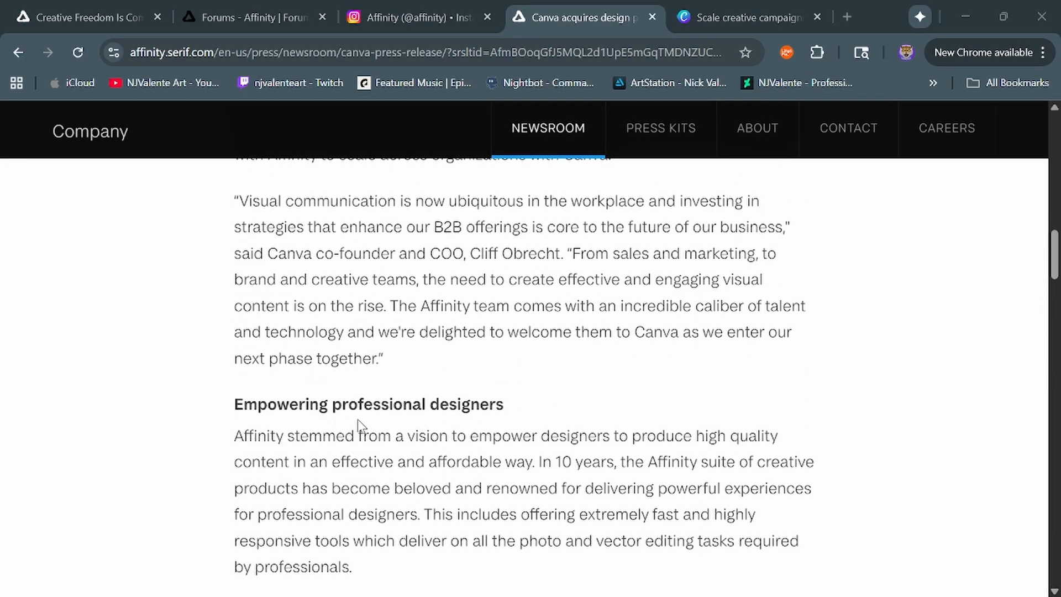
scroll("down", 3)
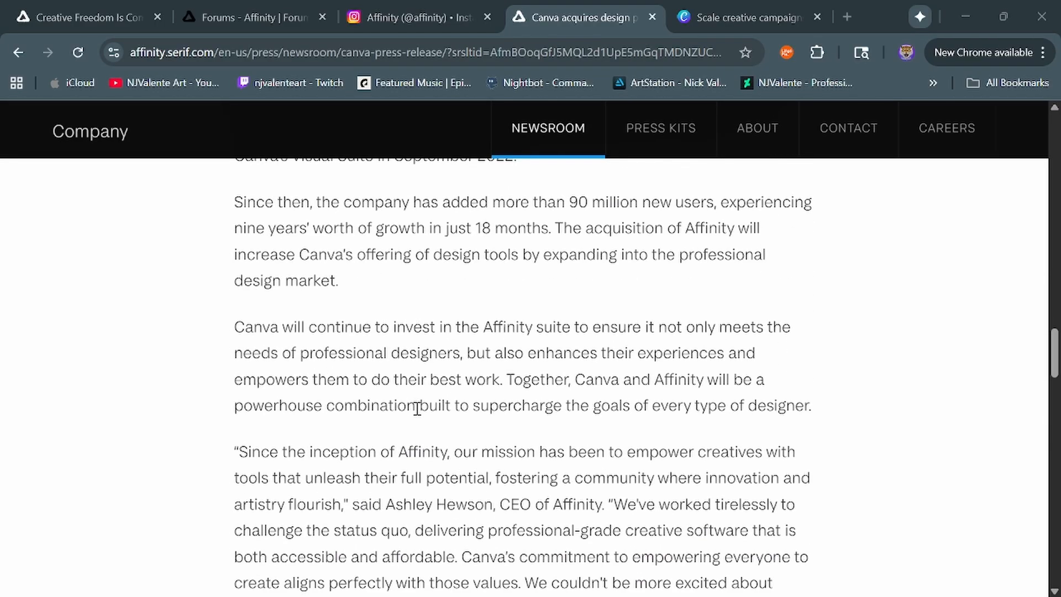
Return up the press release to its opening headline announcement.
scroll("up", 3)
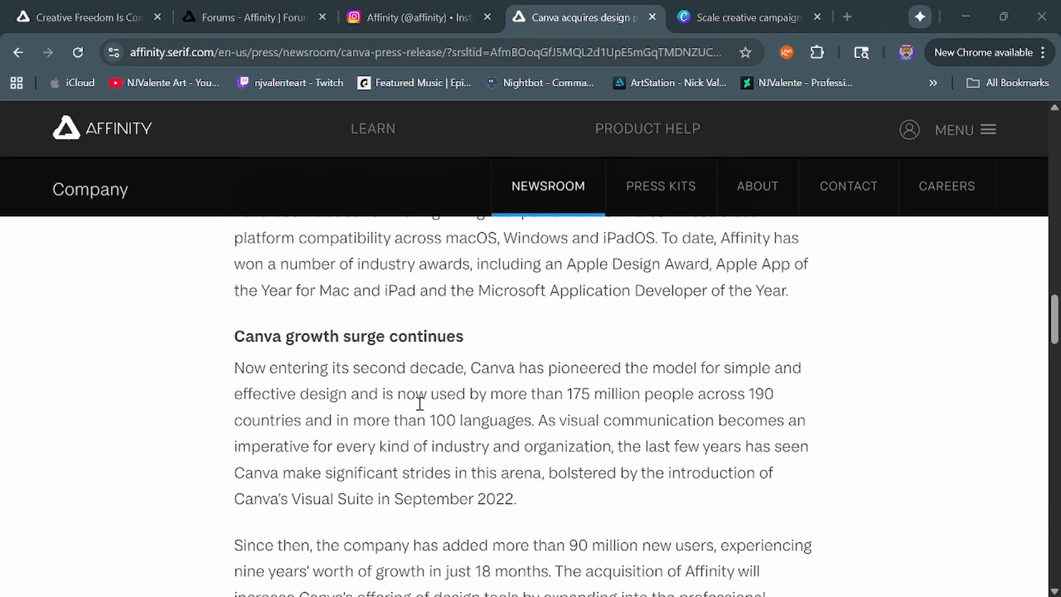
scroll("up", 3)
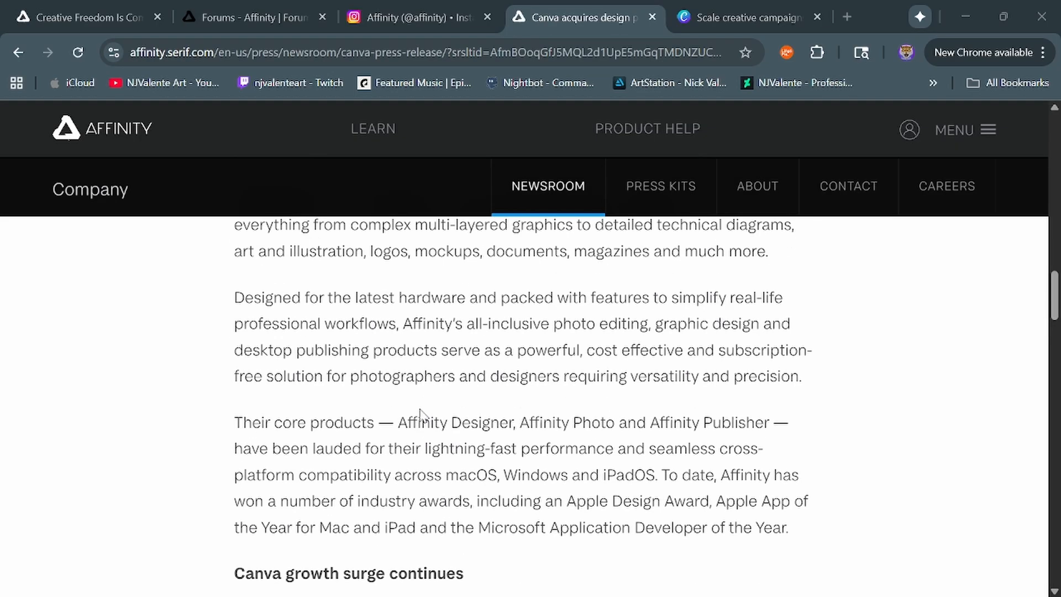
scroll("up", 3)
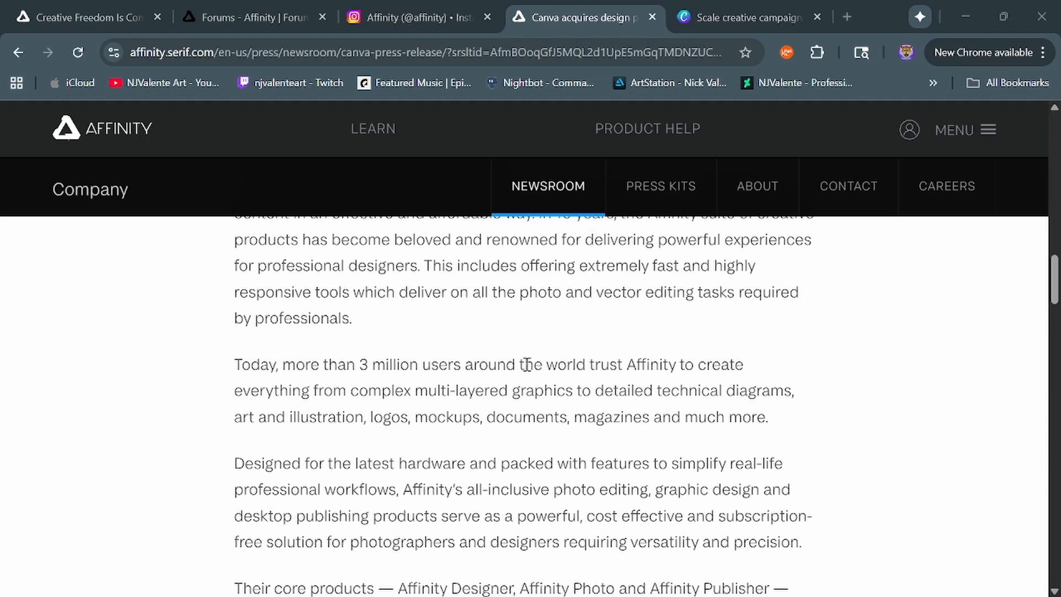
scroll("down", 3)
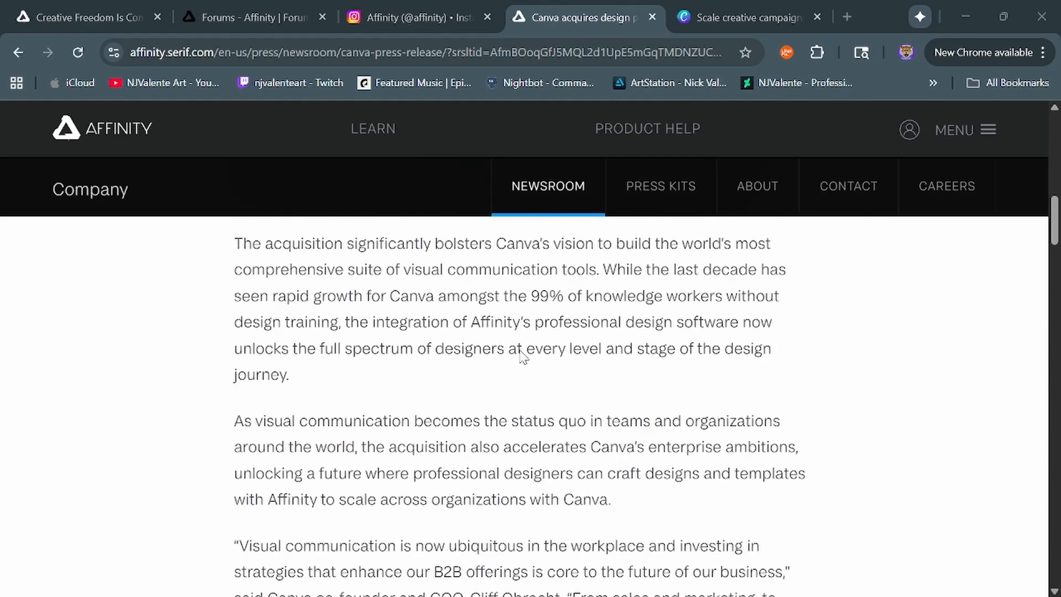
scroll("up", 3)
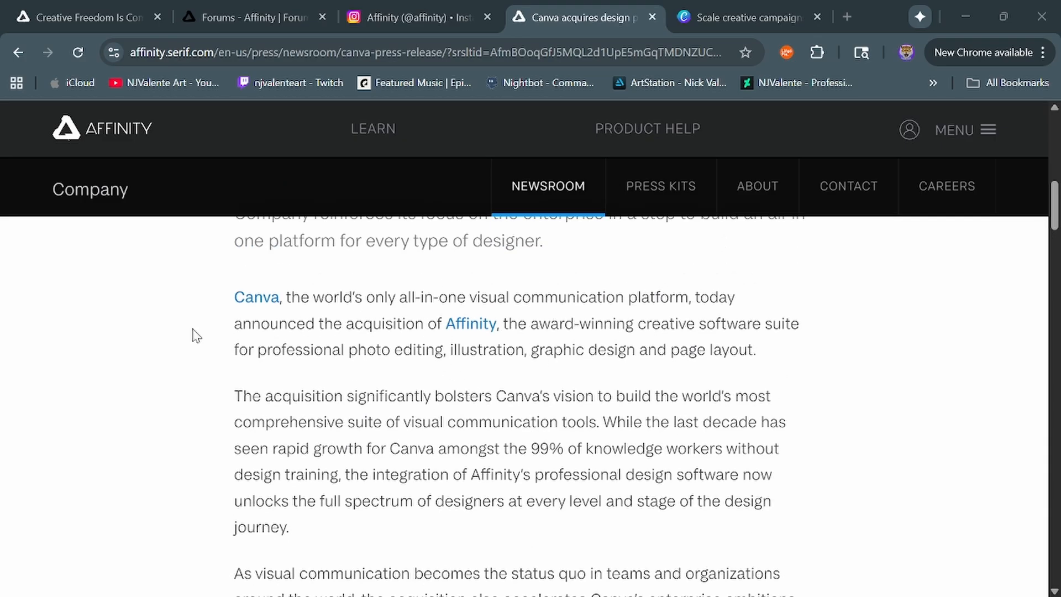
mouse_move(626, 400)
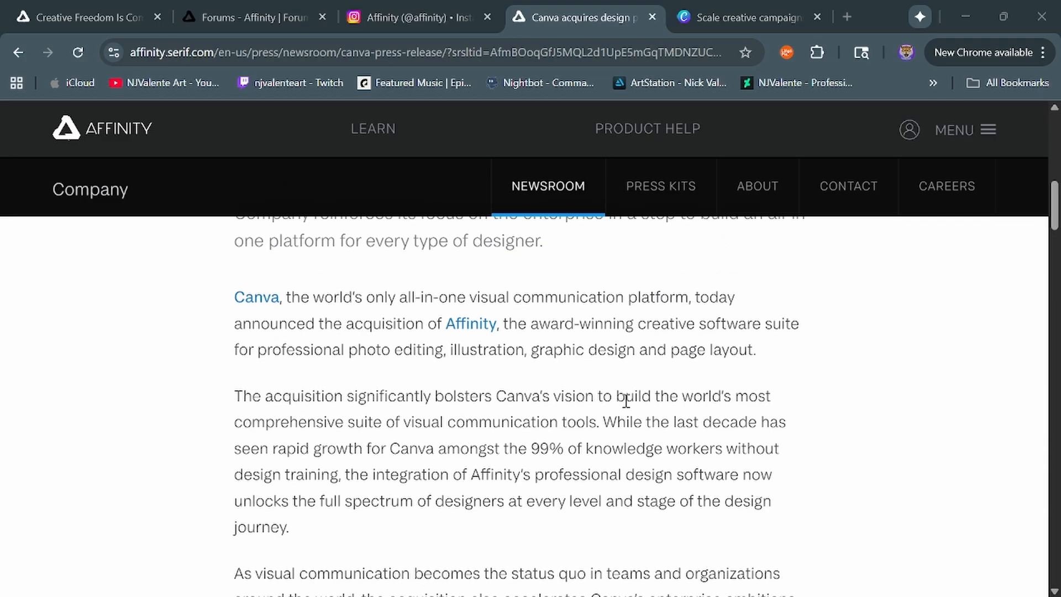
mouse_move(345, 416)
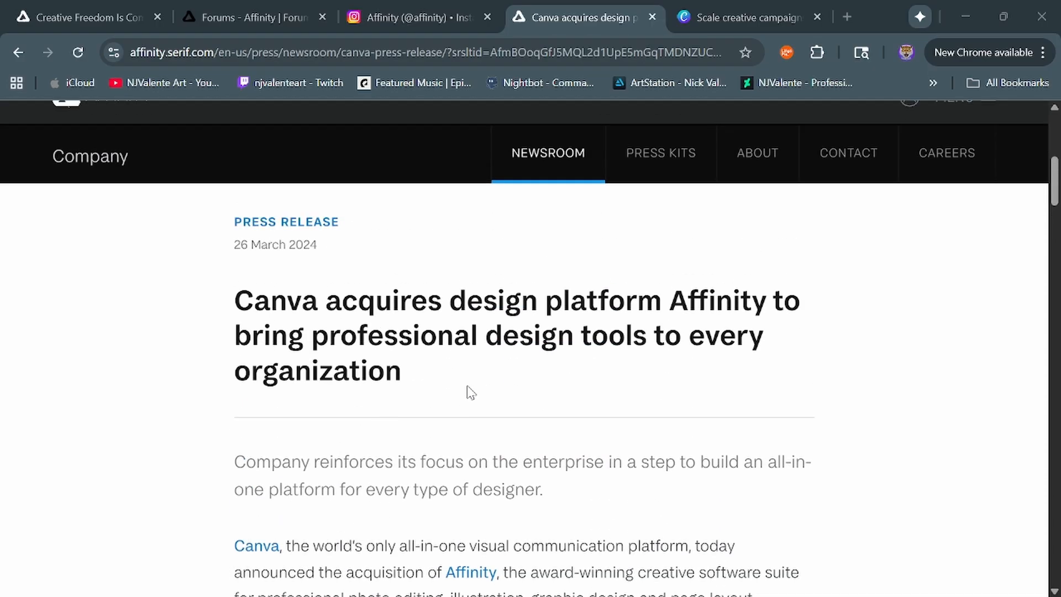
View Canva Design School's 'Scale creative campaigns' course with its five lessons and October 30 banner.
left_click(741, 16)
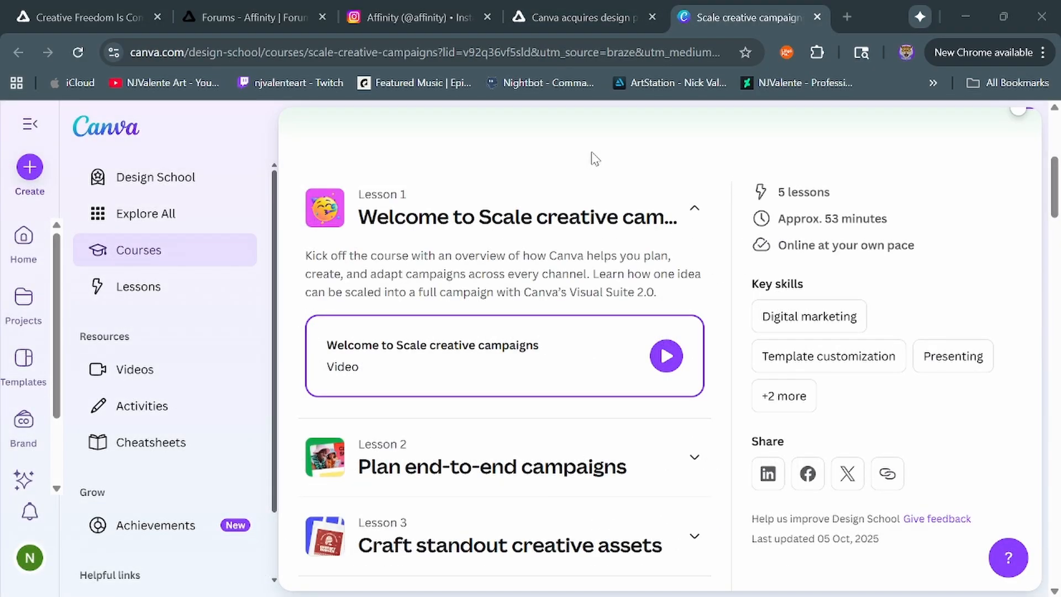
mouse_move(137, 250)
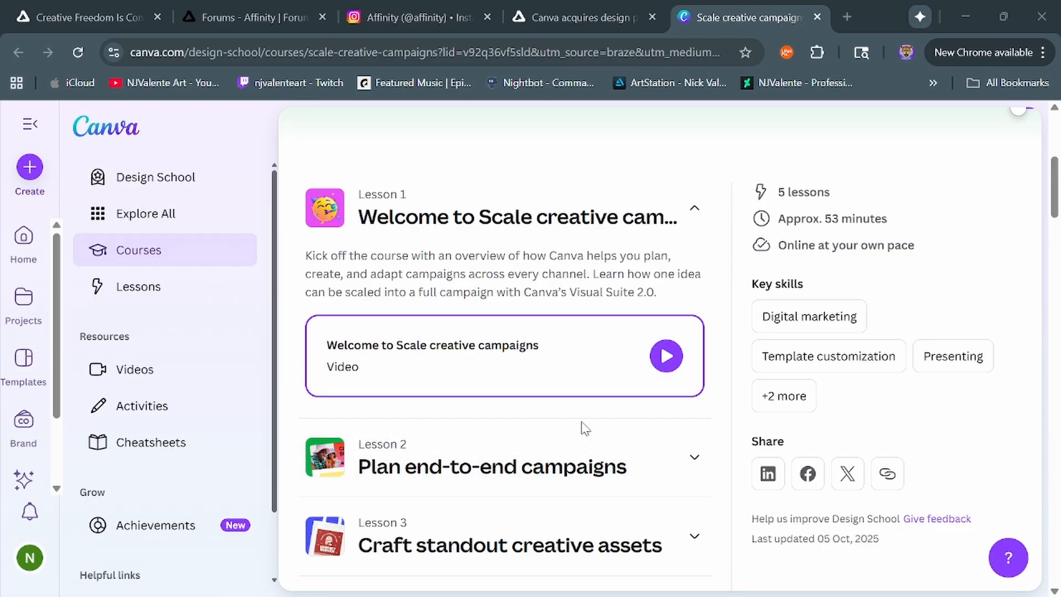
mouse_move(493, 314)
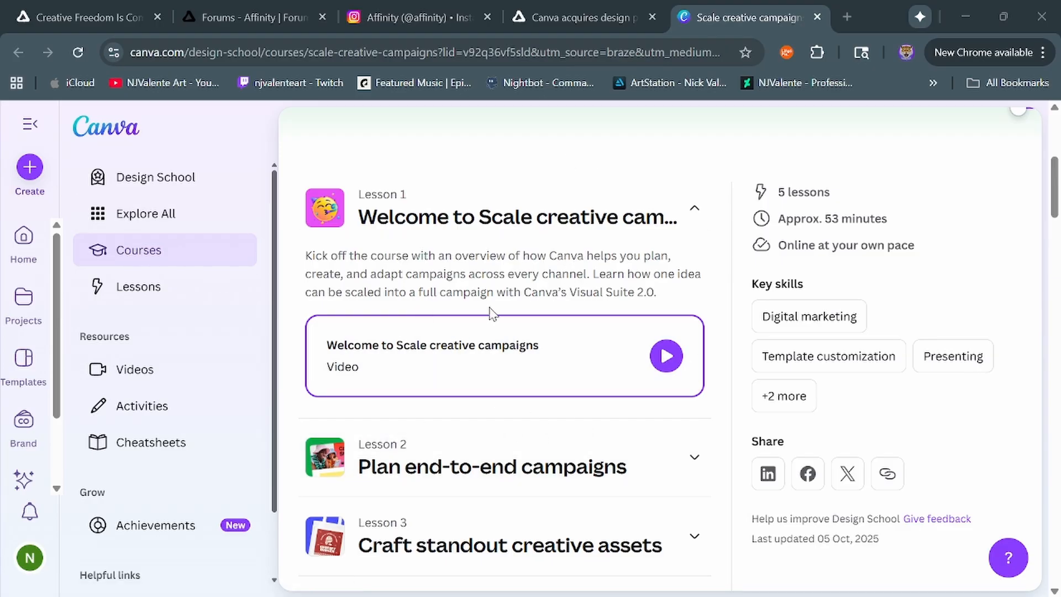
mouse_move(495, 318)
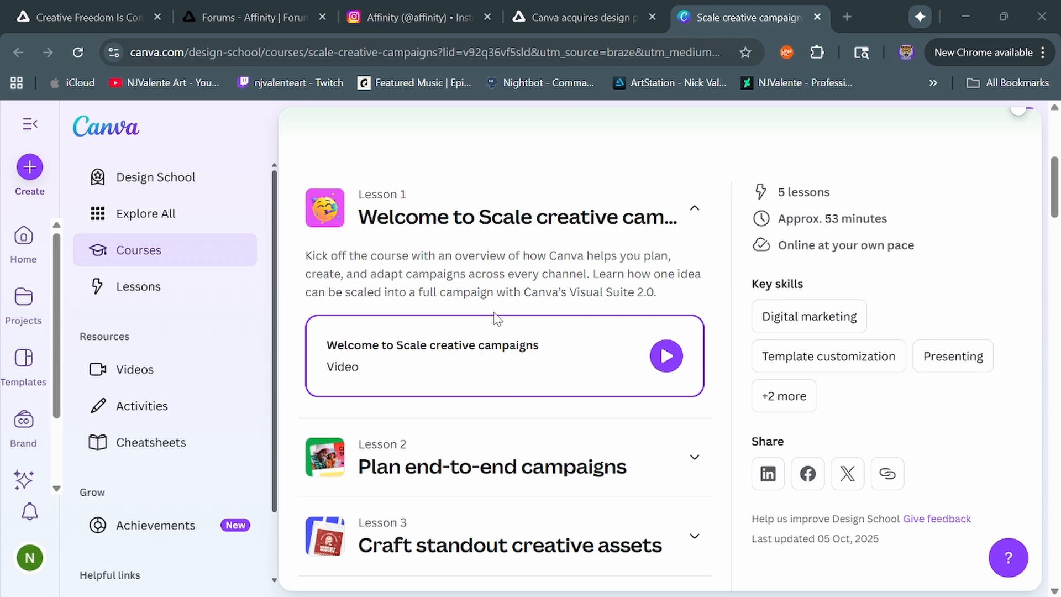
scroll("down", 3)
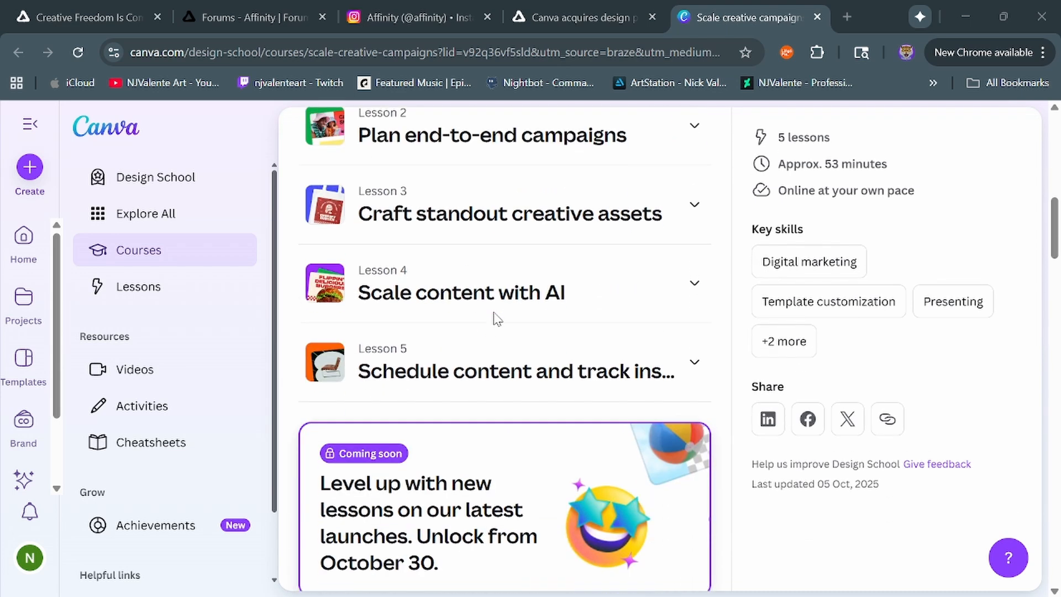
scroll("down", 3)
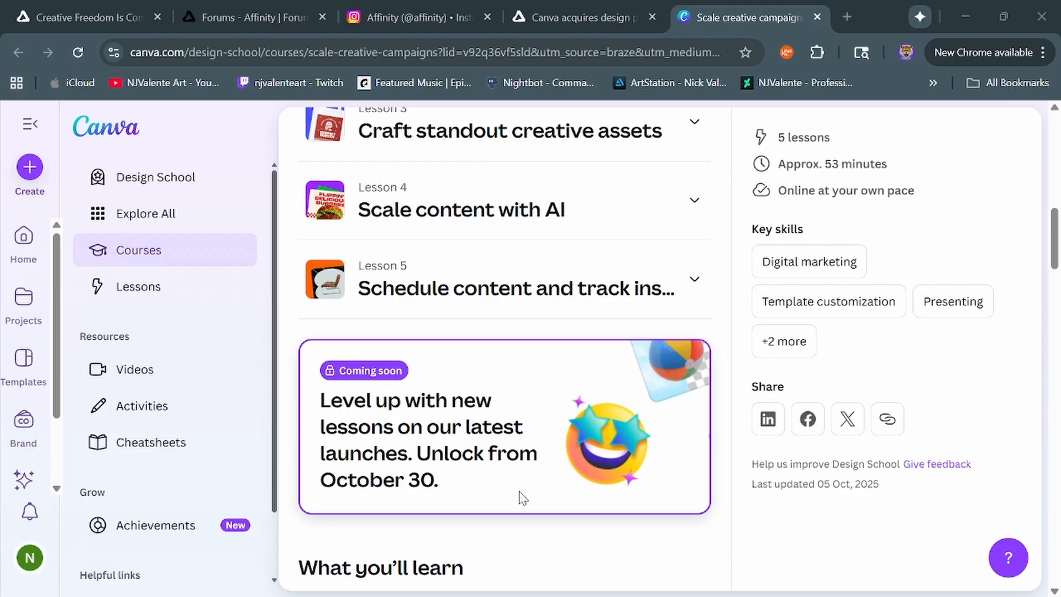
mouse_move(439, 379)
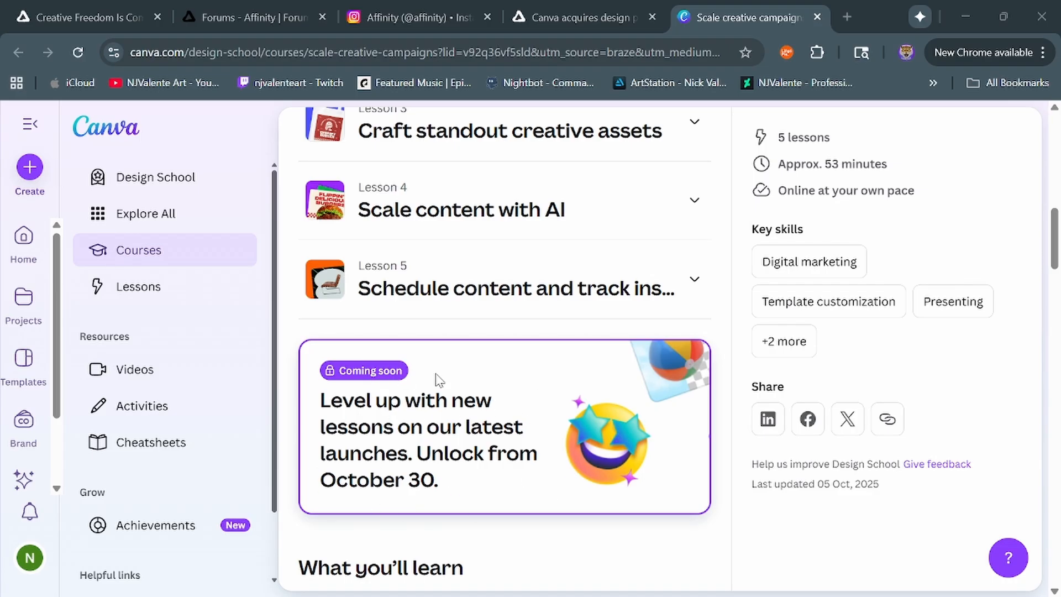
mouse_move(514, 481)
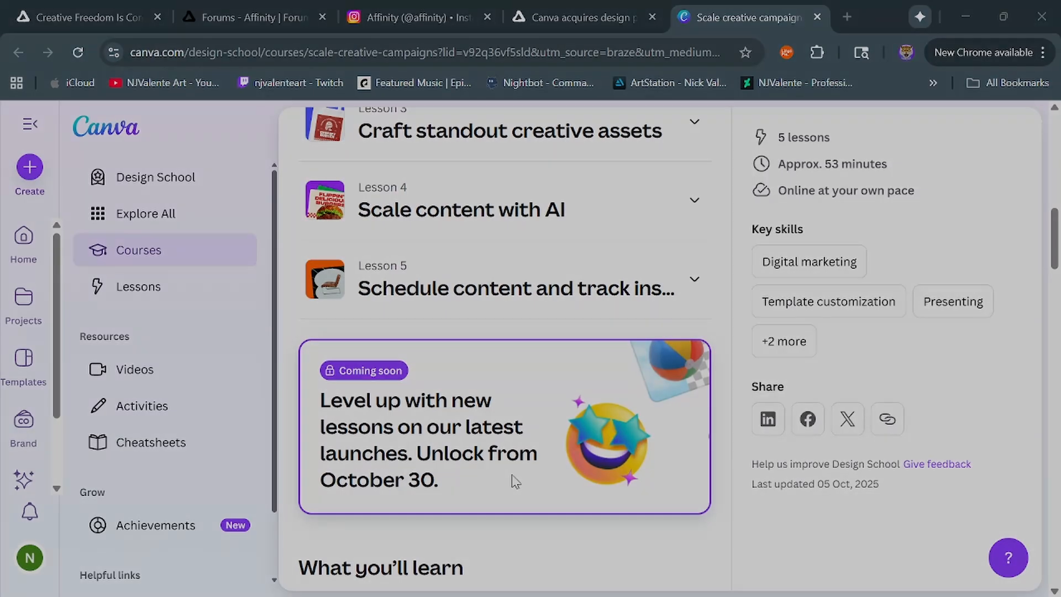
In Affinity Designer, give the dragon's highlight shape a blend mode and 58% opacity.
key("alt+tab")
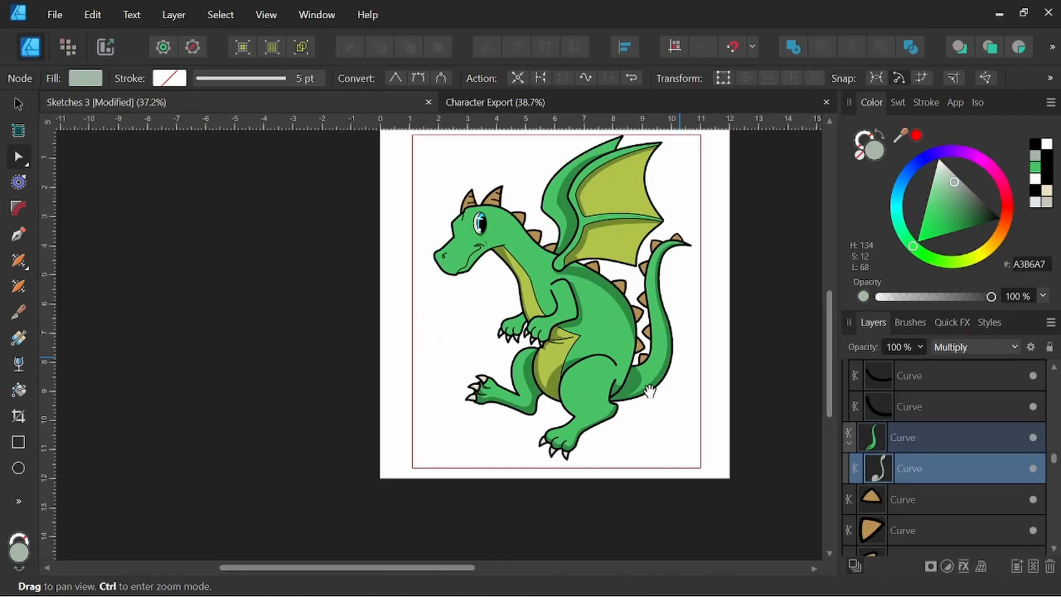
left_click_drag(650, 392, 646, 428)
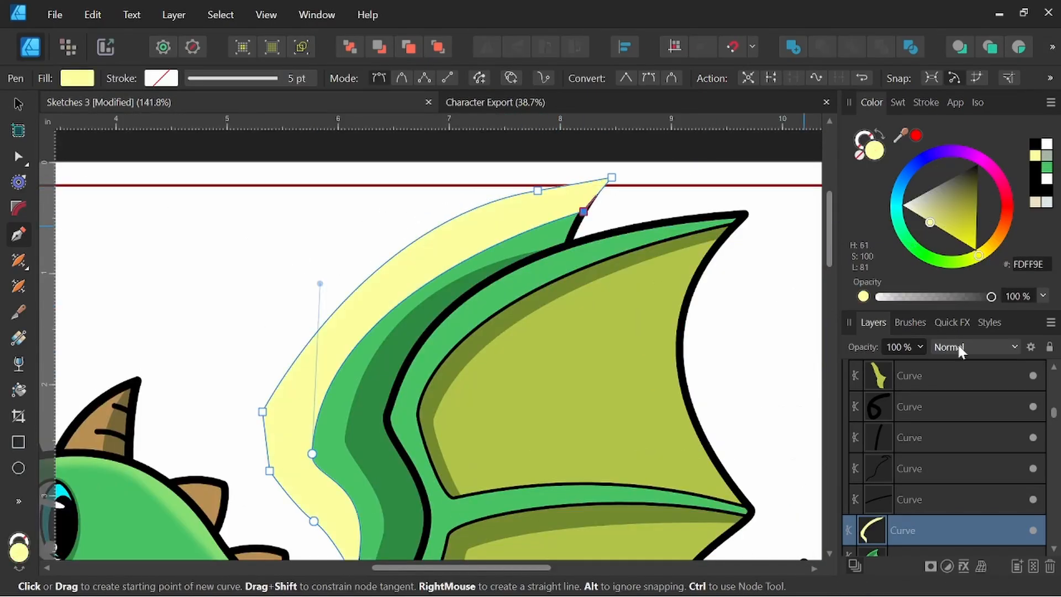
left_click(975, 346)
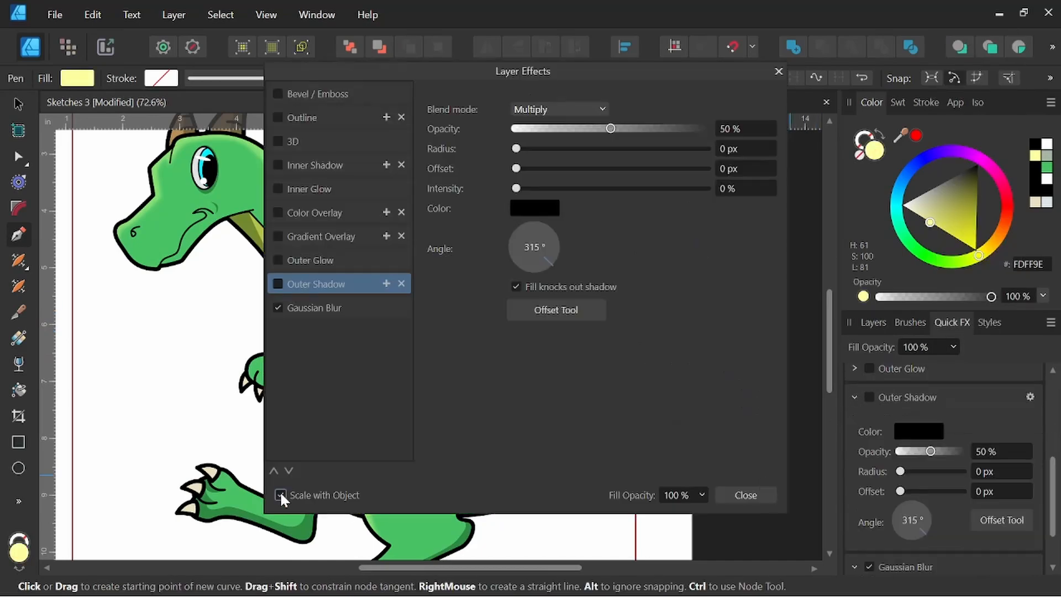
left_click(744, 495)
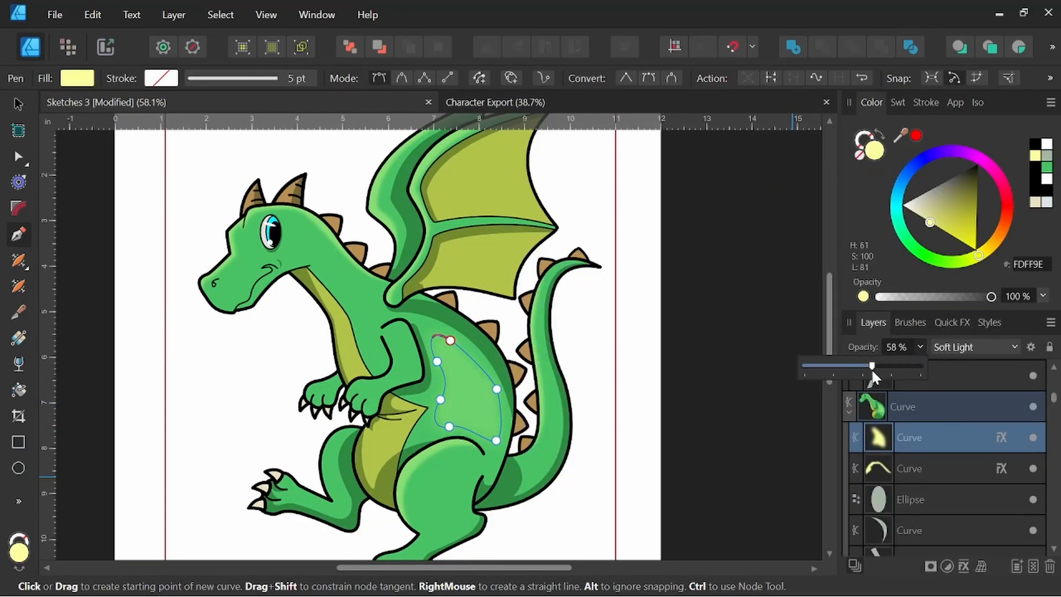
left_click(971, 346)
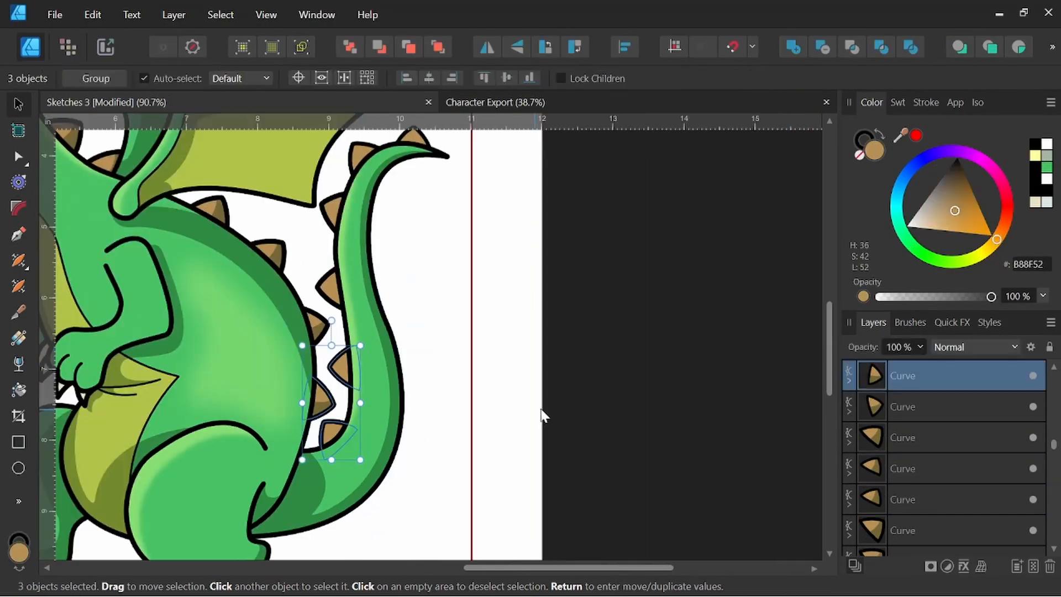
Move a single brown spike lower along the dragon's tail.
left_click(379, 417)
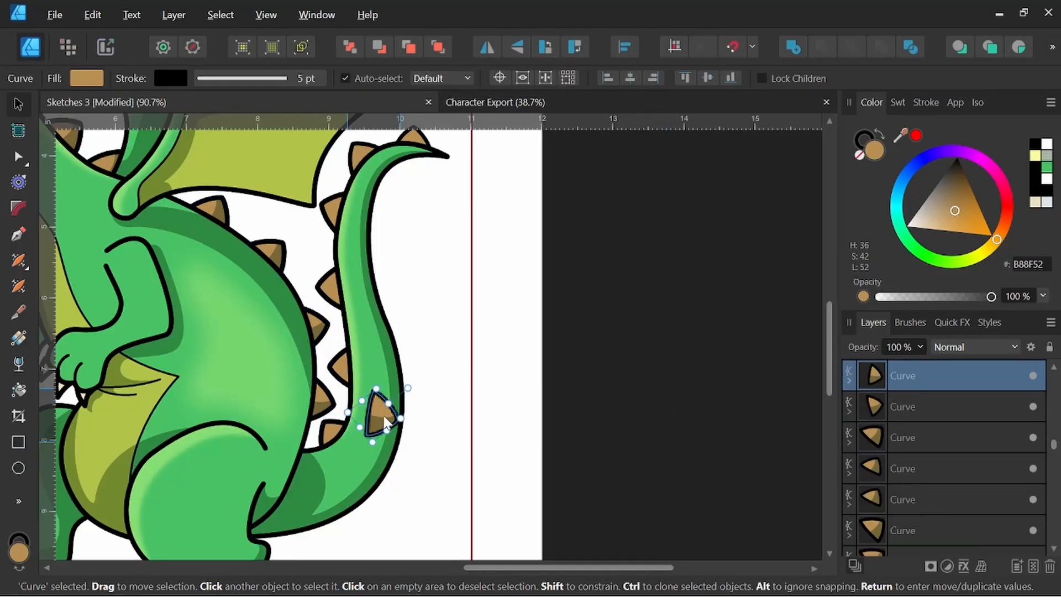
left_click_drag(379, 416, 338, 437)
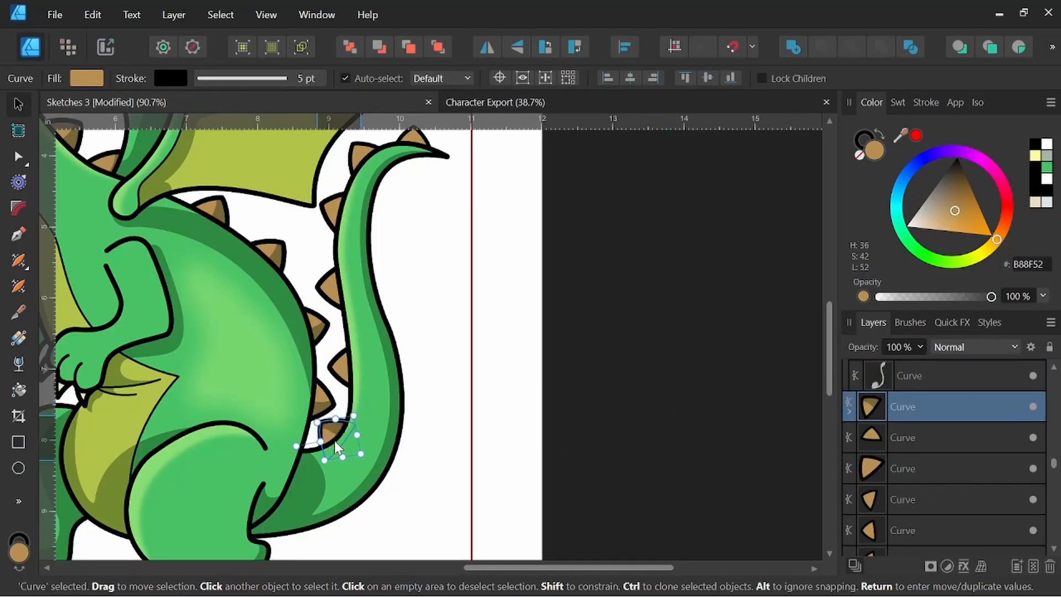